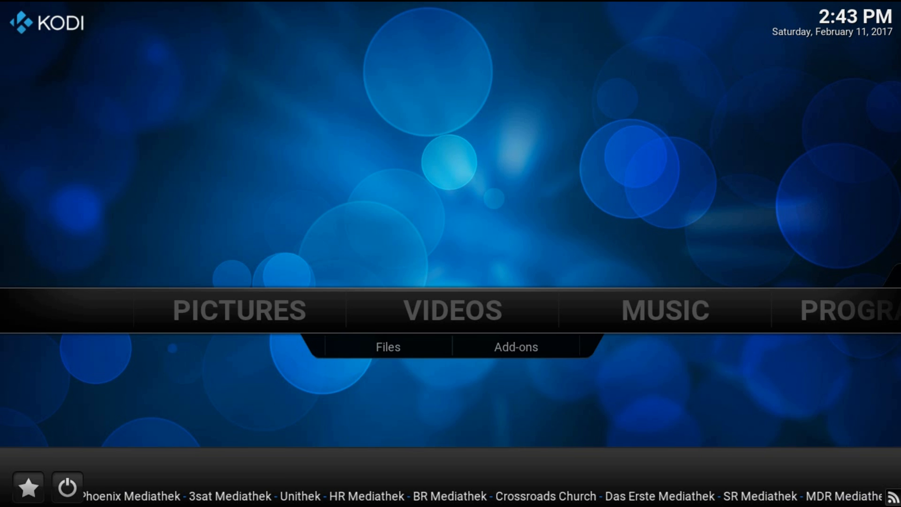
- Open Exodus from the Videos add-ons list on the home screen
{"action": "left_click", "coordinate": [515, 346]}
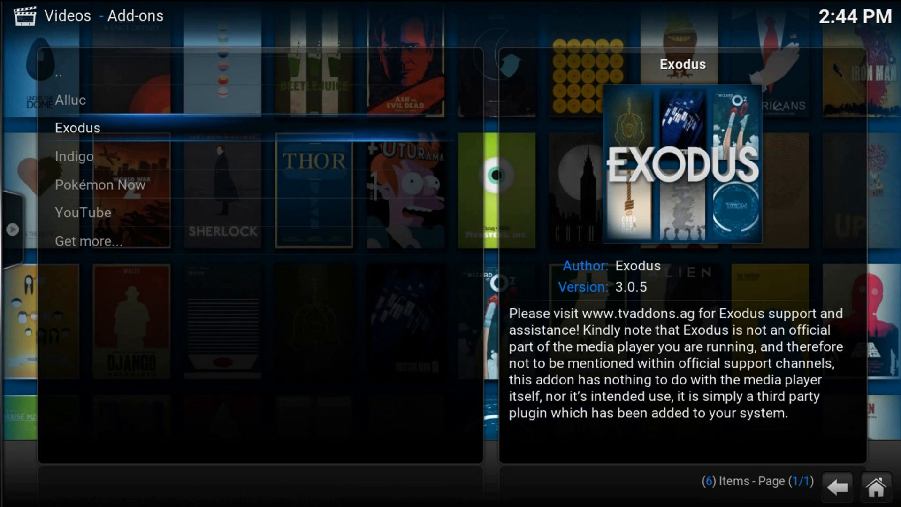
{"action": "left_click", "coordinate": [78, 127]}
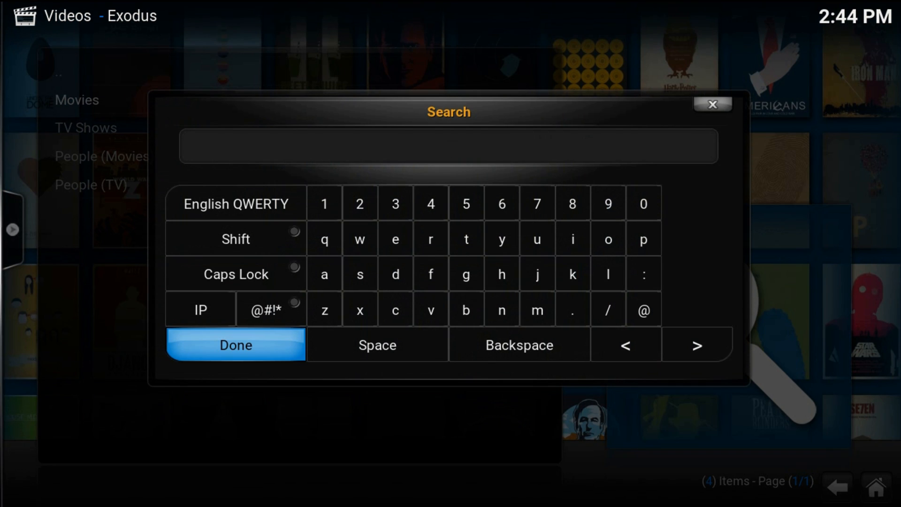
- Search Exodus for 'planet earth', listing 17 results including Planet Earth II (2016)
{"action": "left_click", "coordinate": [643, 239]}
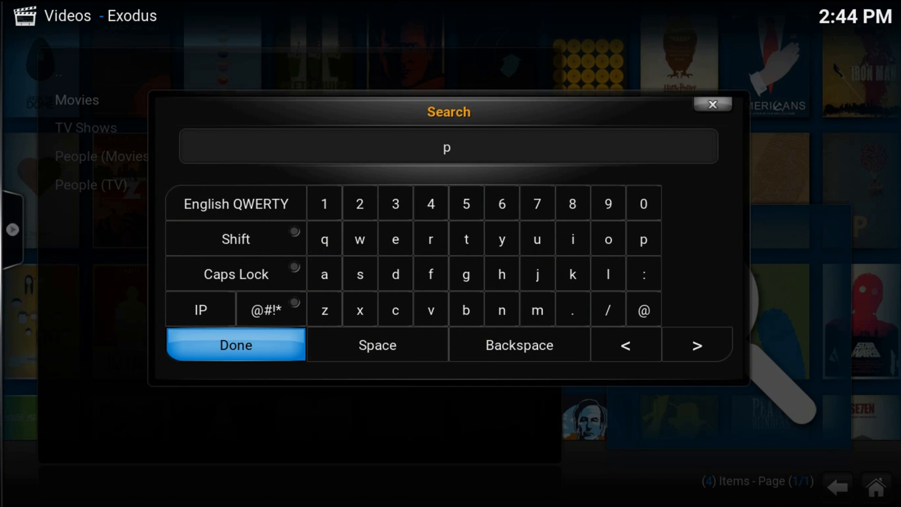
{"action": "type", "text": "lanet eart"}
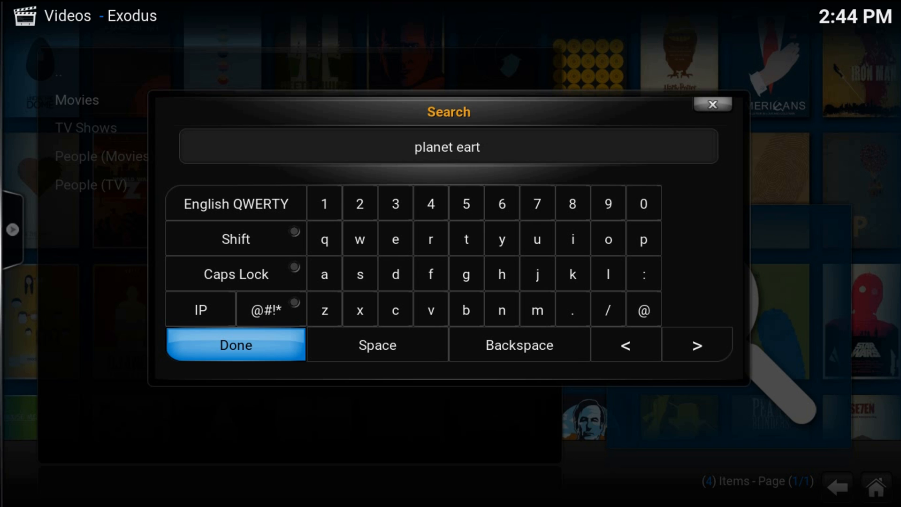
{"action": "left_click", "coordinate": [234, 345]}
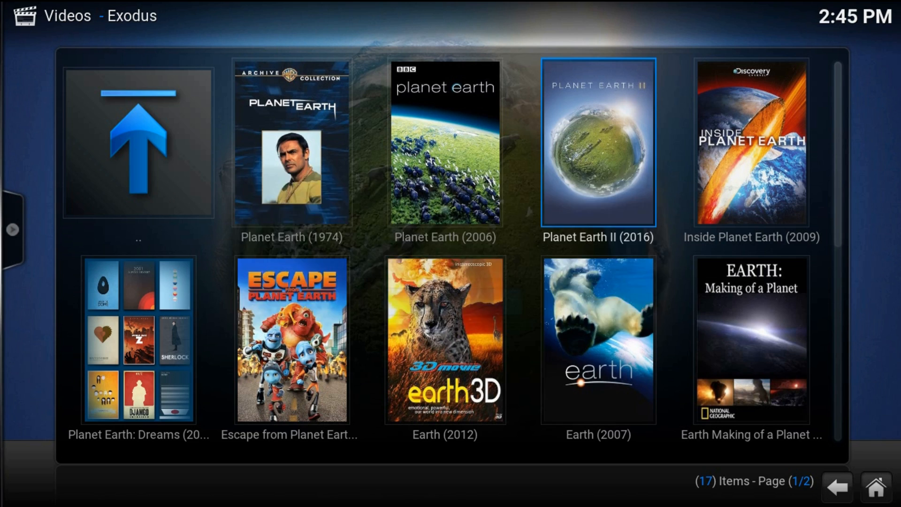
- Play Planet Earth II (2016) briefly, then pause and stop playback
{"action": "left_click", "coordinate": [598, 143]}
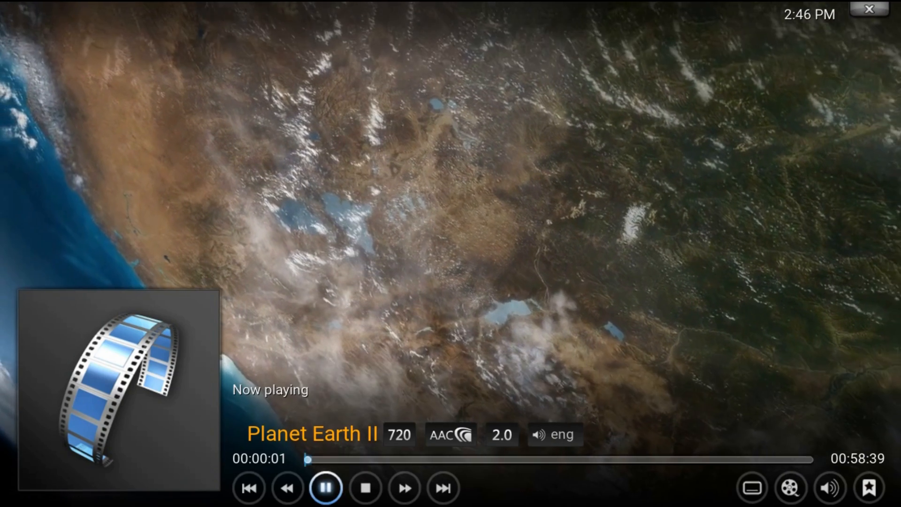
{"action": "left_click", "coordinate": [324, 488]}
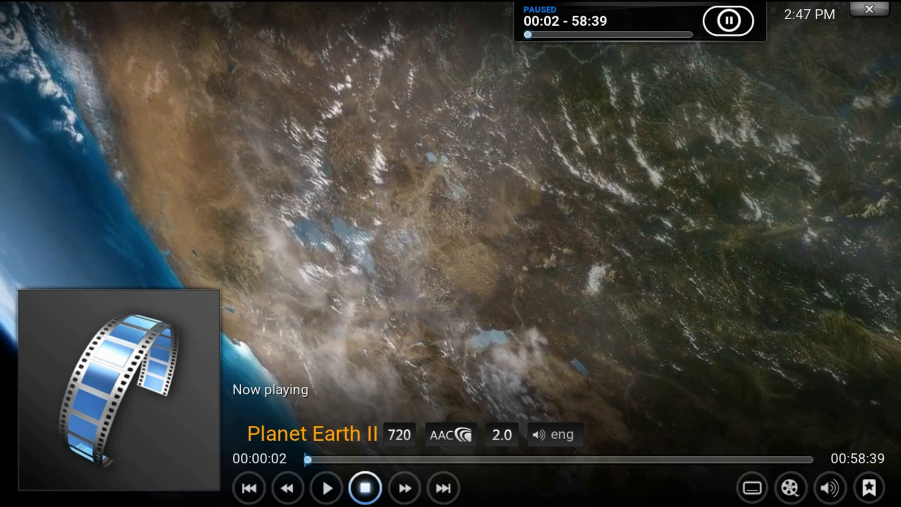
{"action": "left_click", "coordinate": [364, 487]}
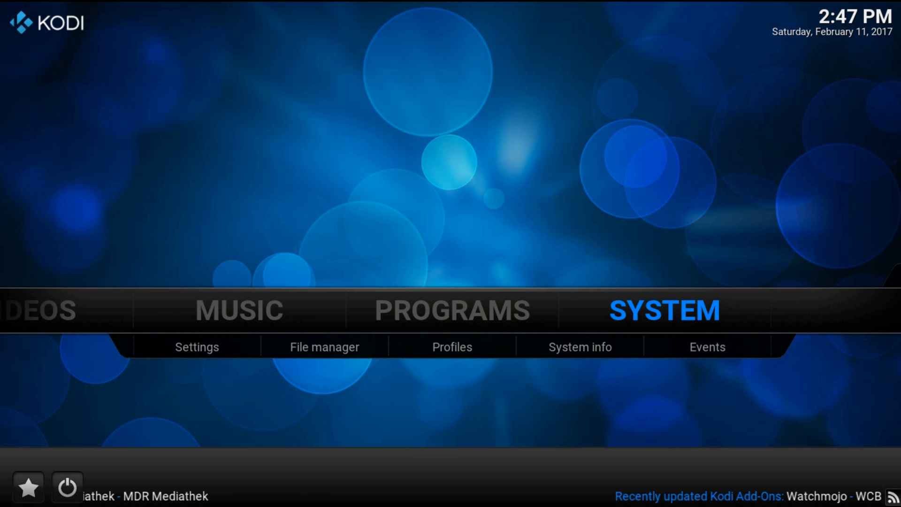
- Start adding a new file source from System > File manager
{"action": "left_click", "coordinate": [324, 347]}
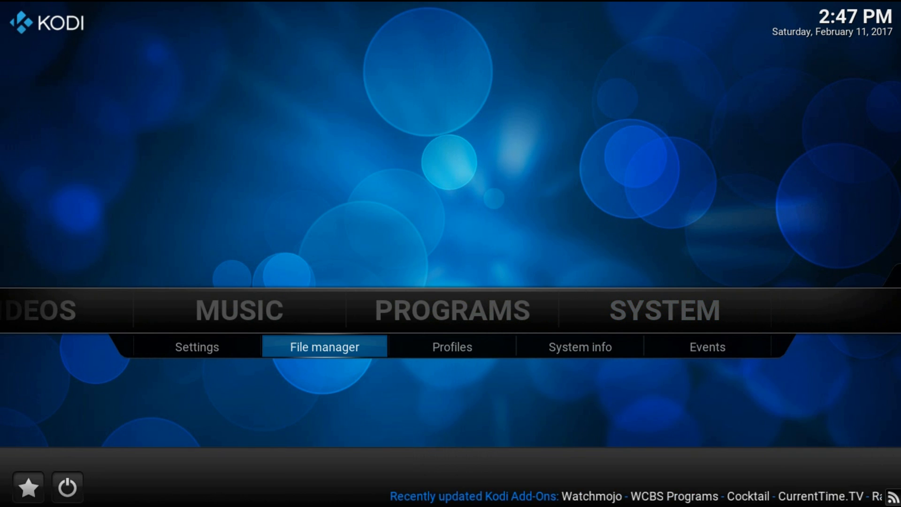
{"action": "left_click", "coordinate": [324, 346]}
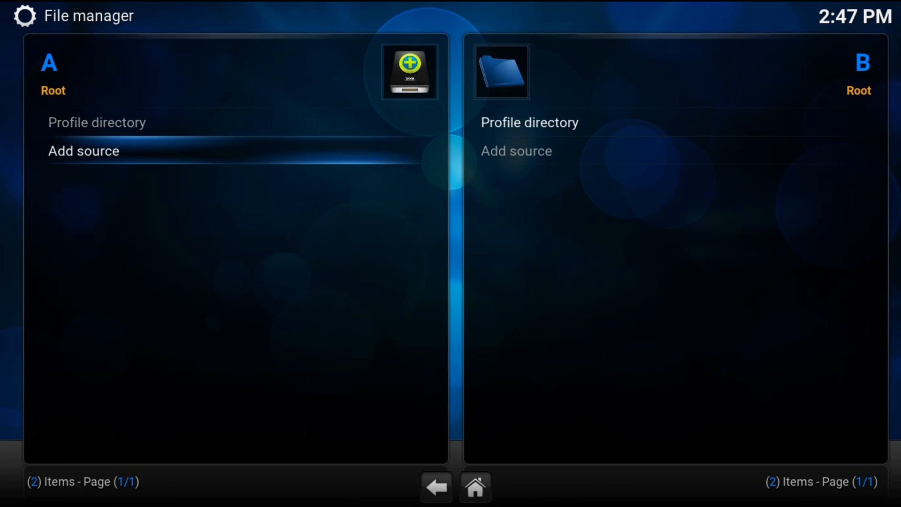
{"action": "left_click", "coordinate": [84, 150]}
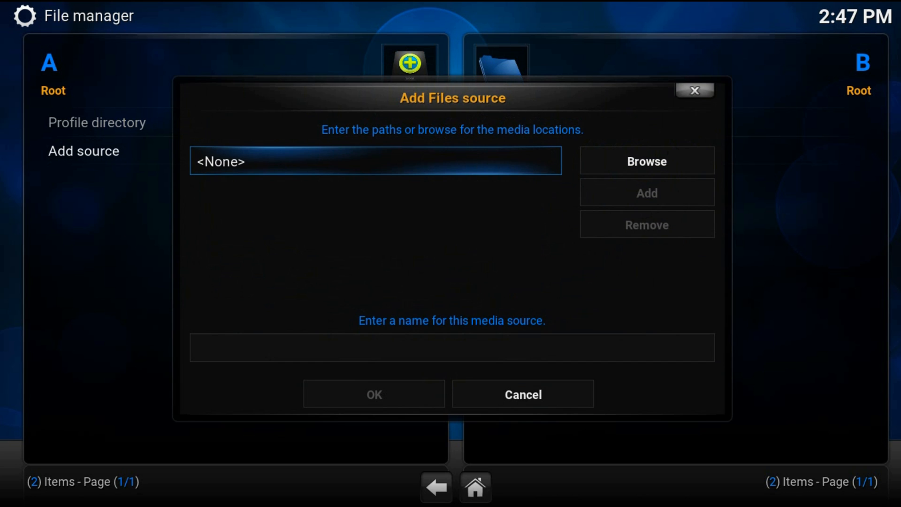
{"action": "left_click", "coordinate": [375, 161]}
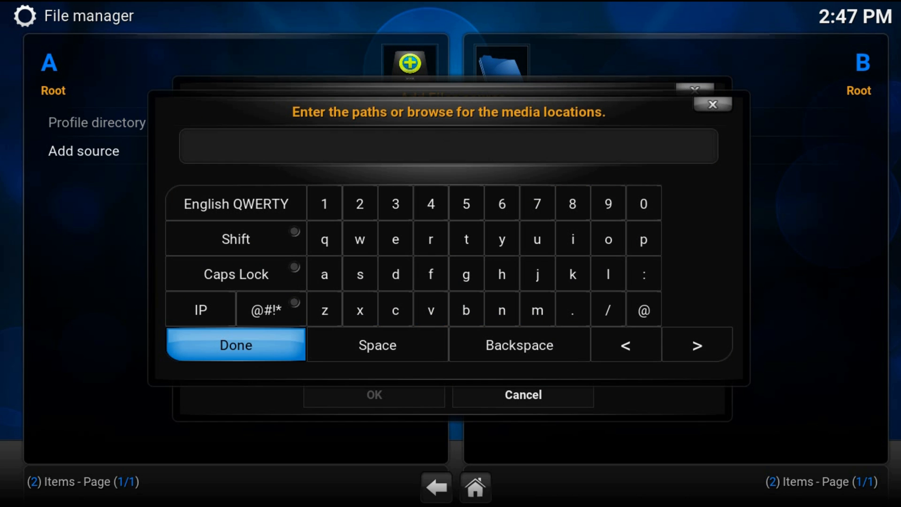
{"action": "type", "text": "htt"}
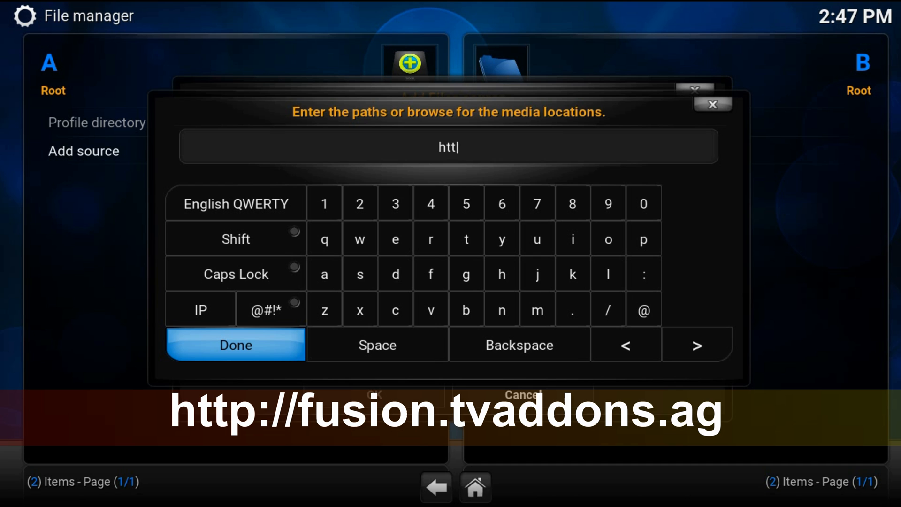
{"action": "type", "text": "p://"}
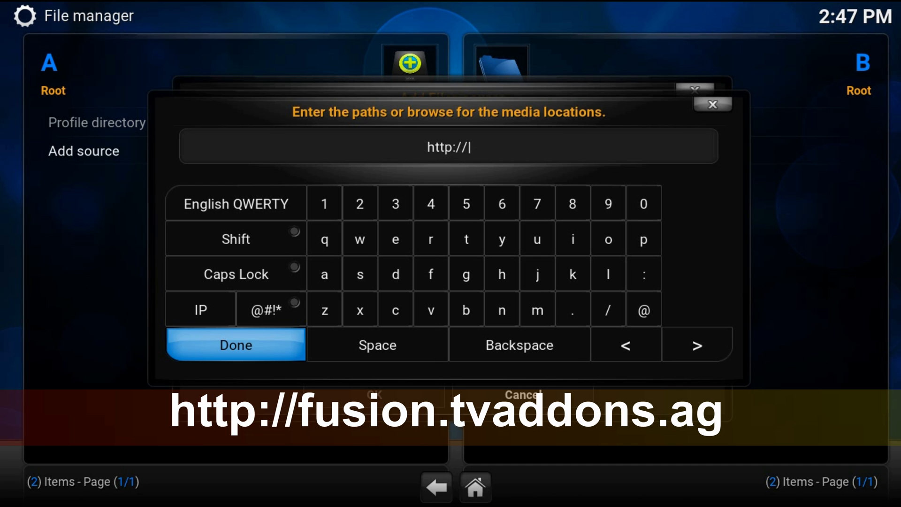
{"action": "type", "text": "fus"}
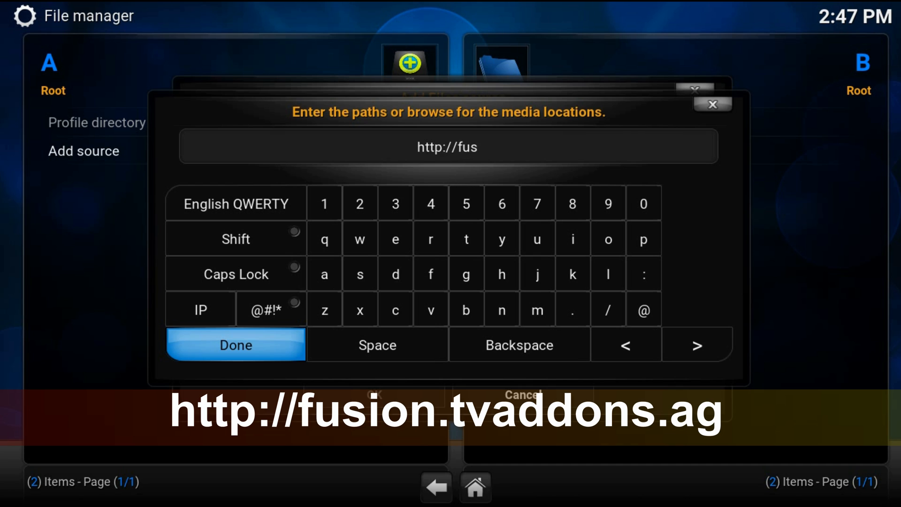
{"action": "left_click", "coordinate": [571, 309]}
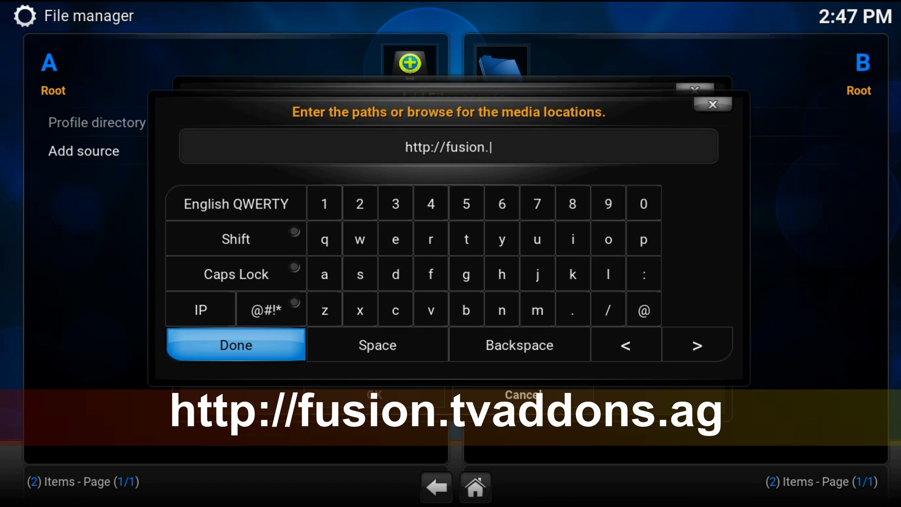
{"action": "type", "text": "tvaddons.a"}
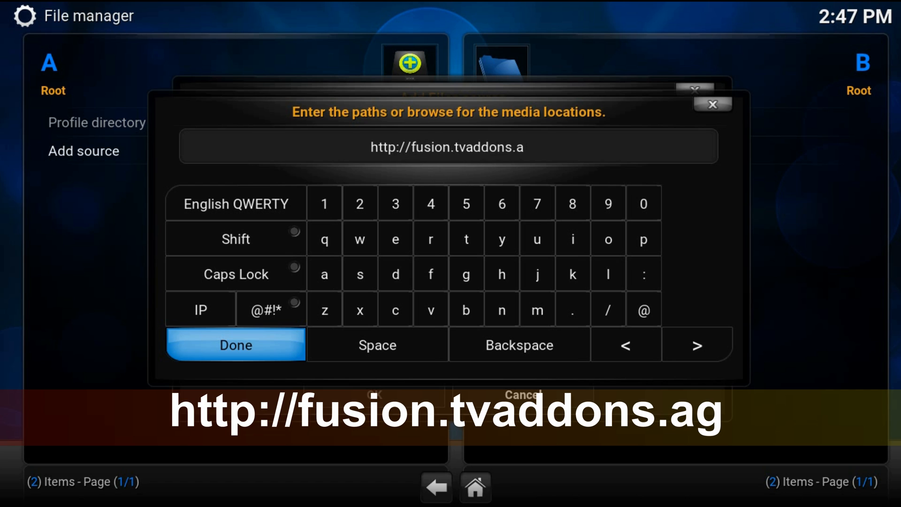
{"action": "left_click", "coordinate": [235, 344]}
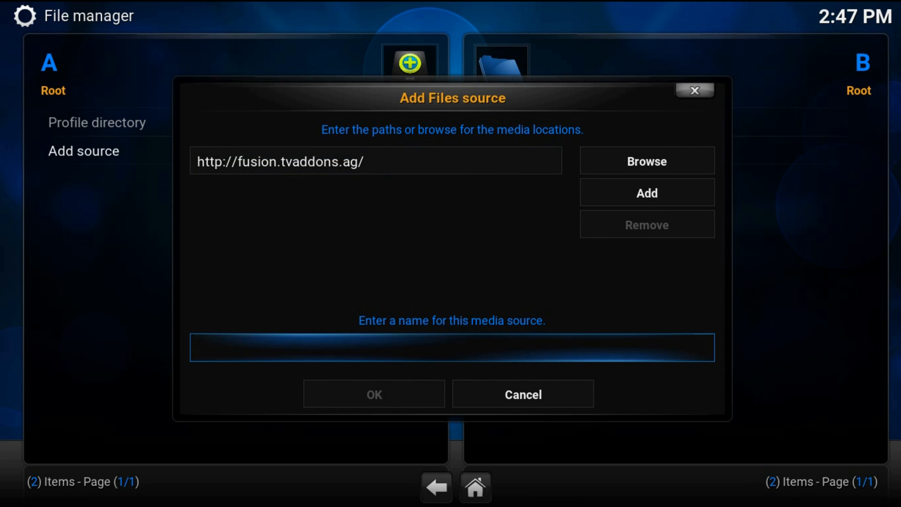
- Name the source 'fusion' and save it
{"action": "type", "text": "fusion"}
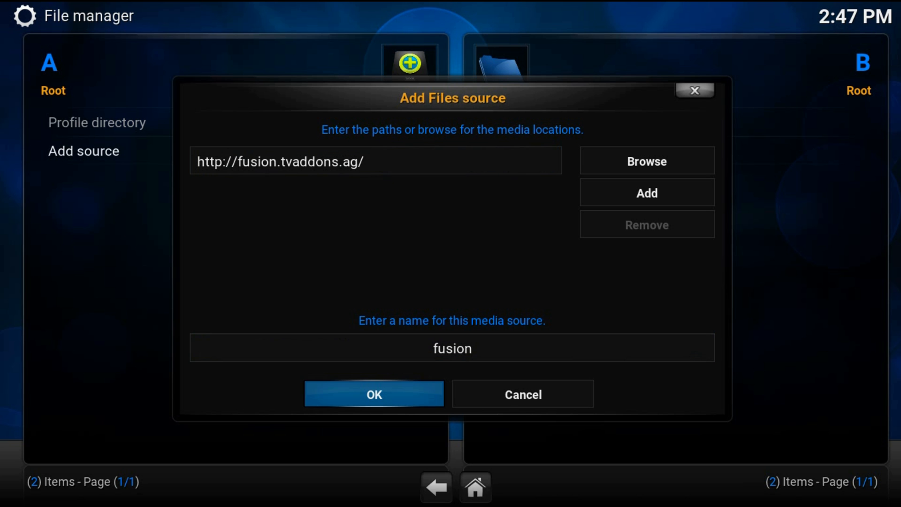
{"action": "left_click", "coordinate": [374, 393]}
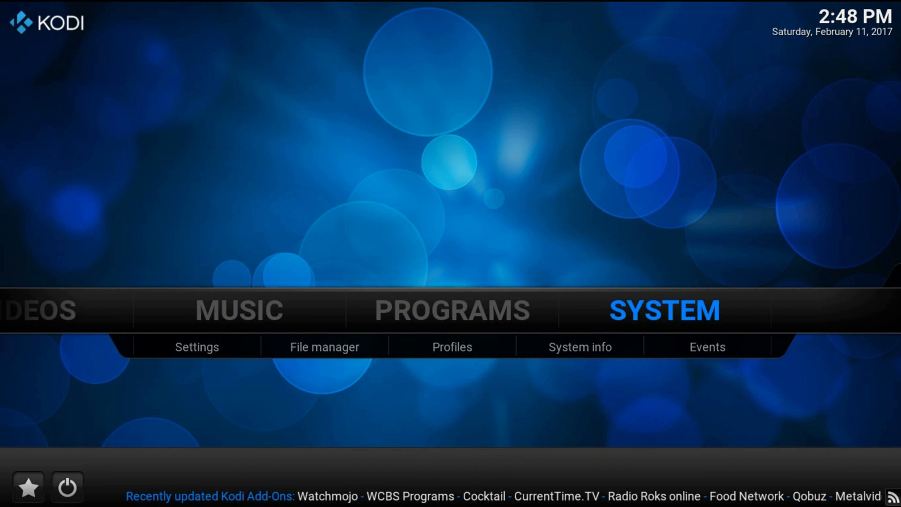
- Reach Install from zip file under System > Settings > Add-ons
{"action": "left_click", "coordinate": [197, 347]}
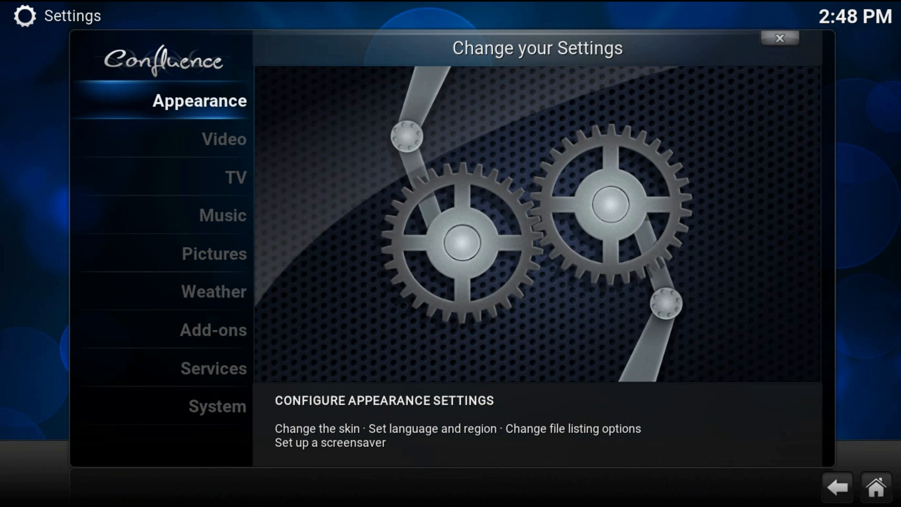
{"action": "left_click", "coordinate": [223, 215]}
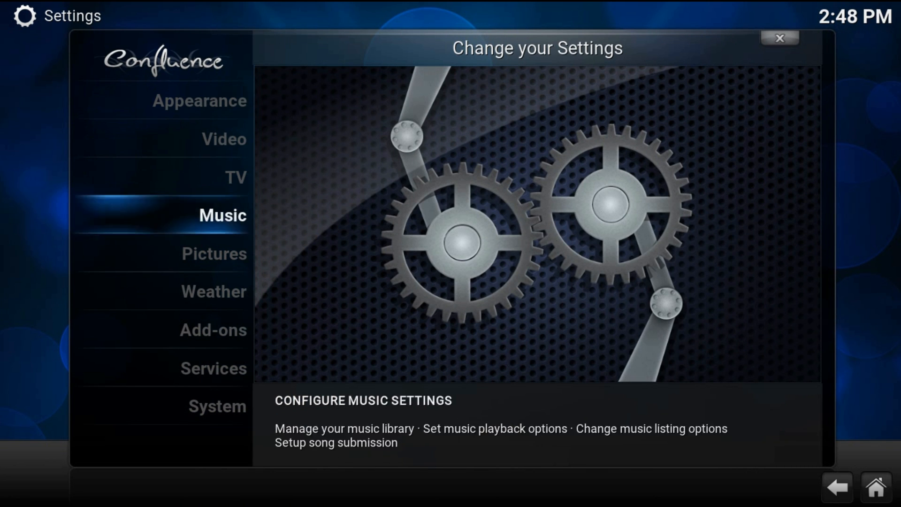
{"action": "left_click", "coordinate": [213, 330]}
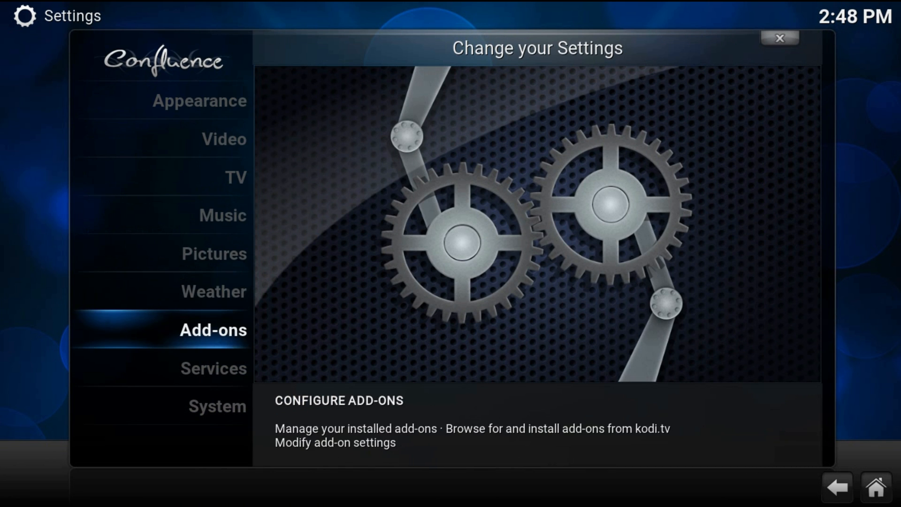
{"action": "left_click", "coordinate": [213, 329]}
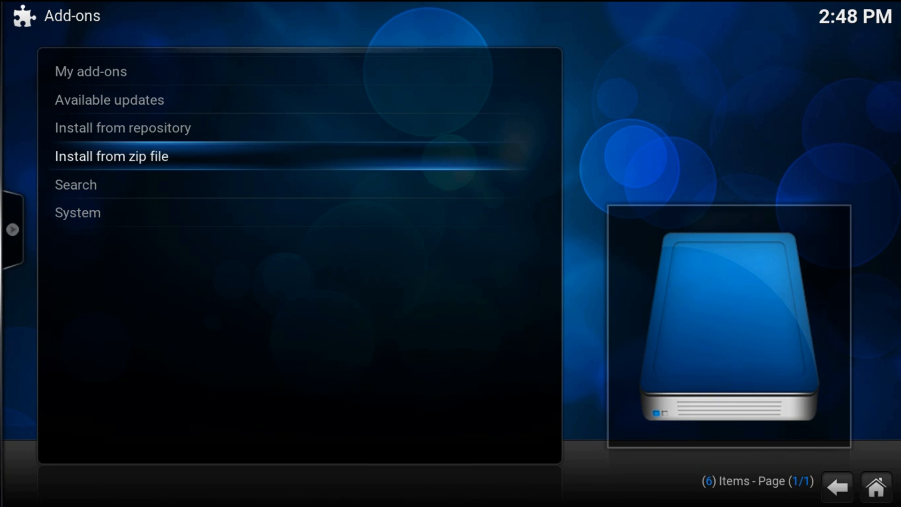
{"action": "left_click", "coordinate": [111, 156]}
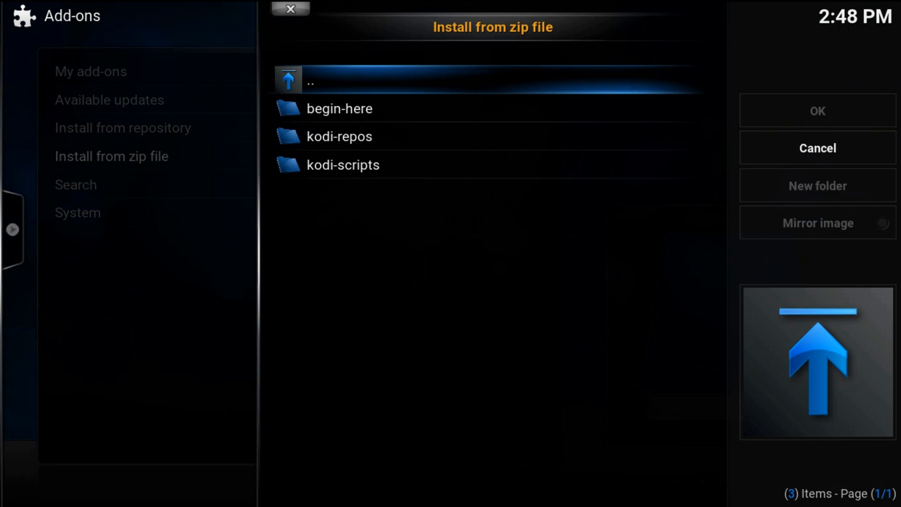
- Install the Indigo zip from the fusion source's begin-here folder and return Home
{"action": "left_click", "coordinate": [339, 108]}
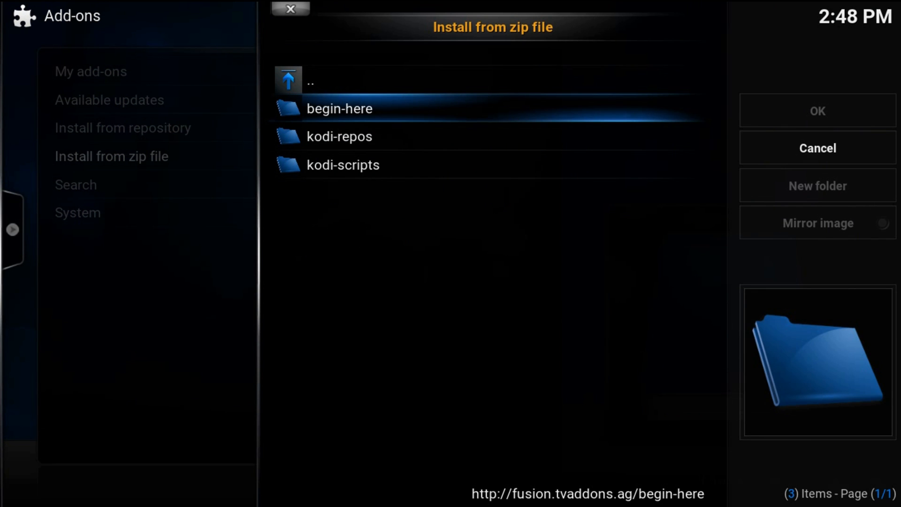
{"action": "double_click", "coordinate": [339, 109]}
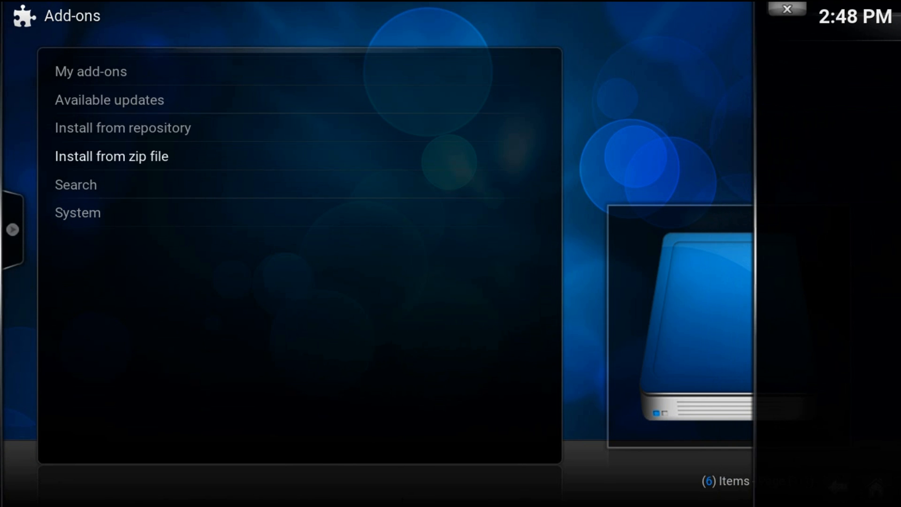
{"action": "left_click", "coordinate": [111, 156]}
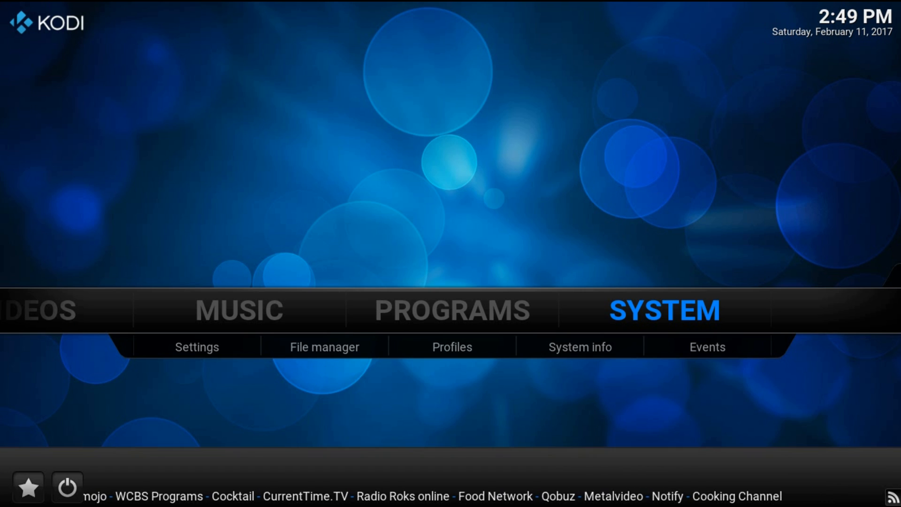
- Launch Indigo from Programs add-ons and show its featured list with 1Channel, Alluc, Exodus
{"action": "left_click", "coordinate": [452, 311]}
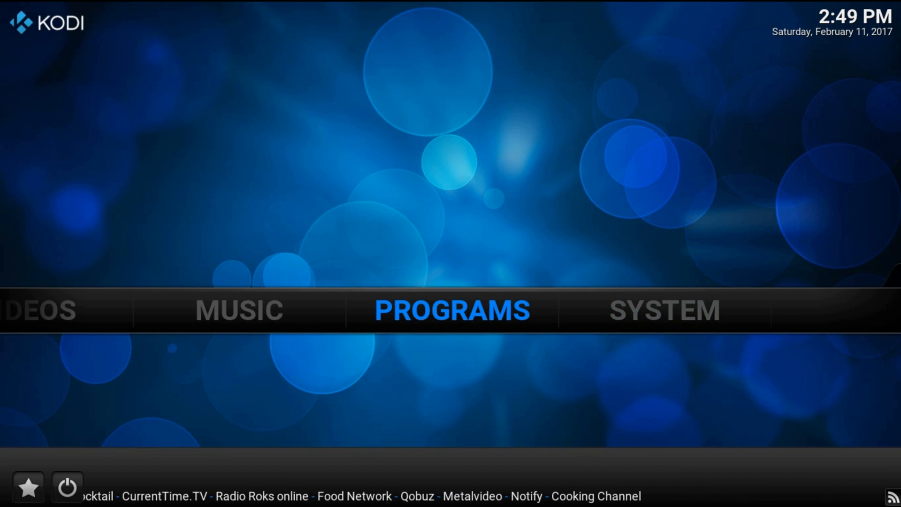
{"action": "left_click", "coordinate": [451, 311]}
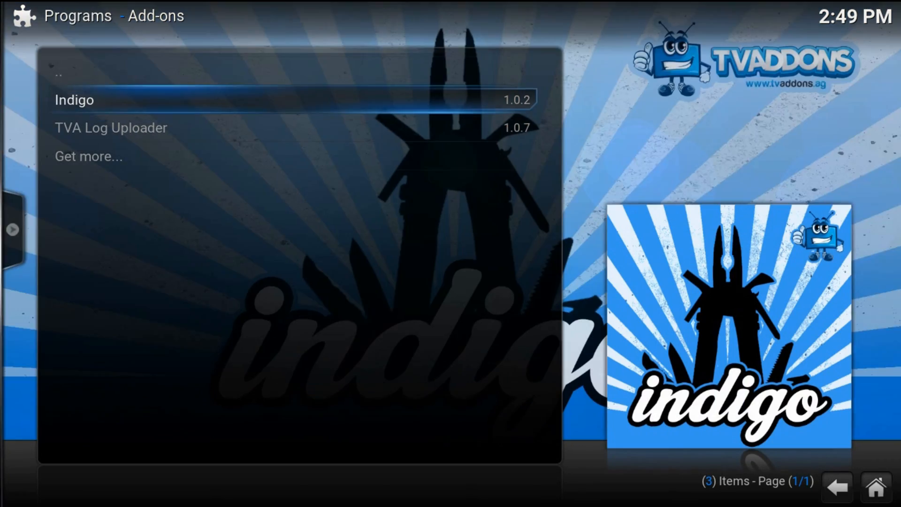
{"action": "left_click", "coordinate": [73, 99]}
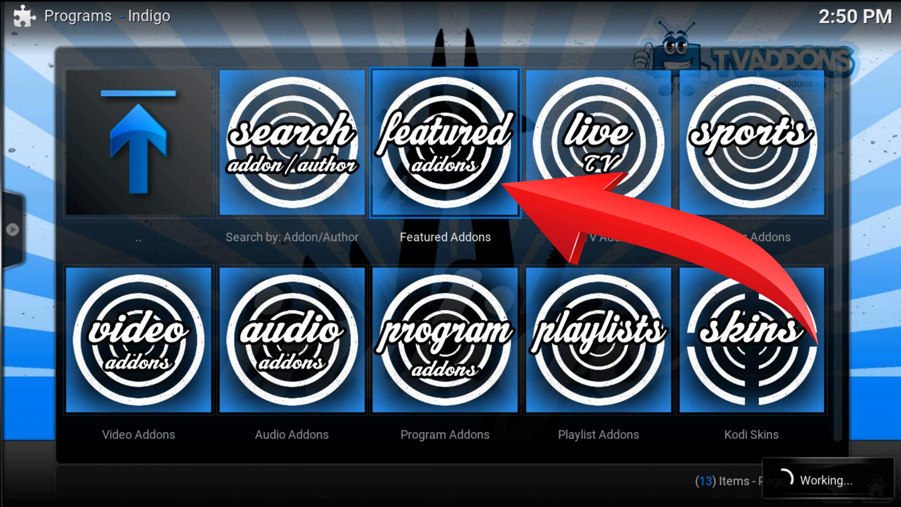
{"action": "left_click", "coordinate": [444, 142]}
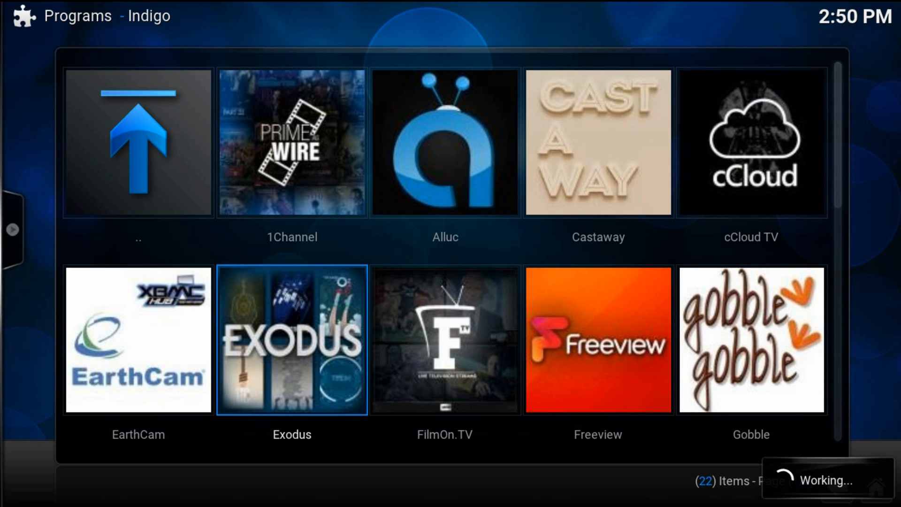
- Install Exodus v3.0.5 with its repository, confirm completion, and head back Home
{"action": "left_click", "coordinate": [291, 339]}
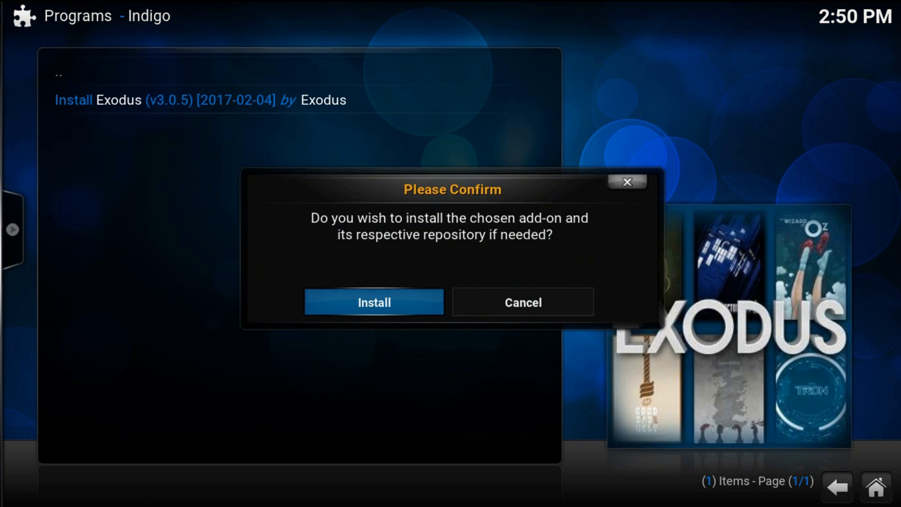
{"action": "left_click", "coordinate": [373, 301]}
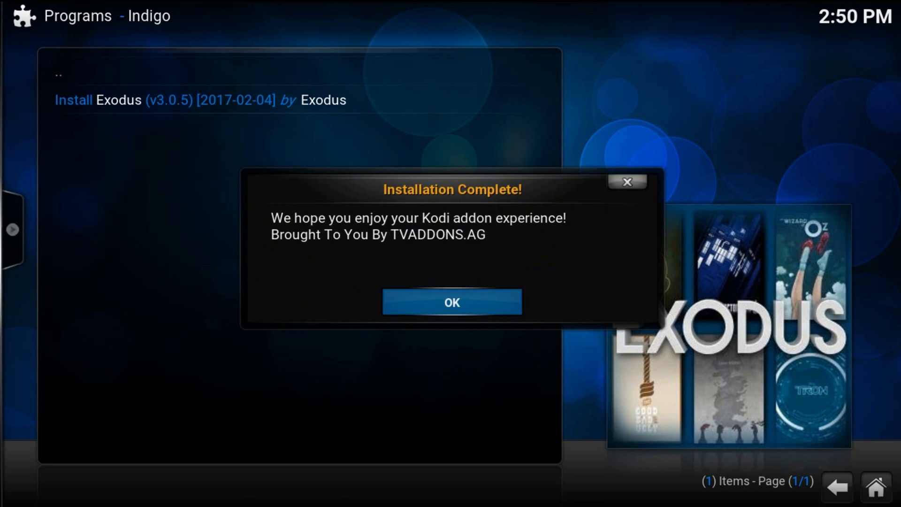
{"action": "left_click", "coordinate": [451, 302]}
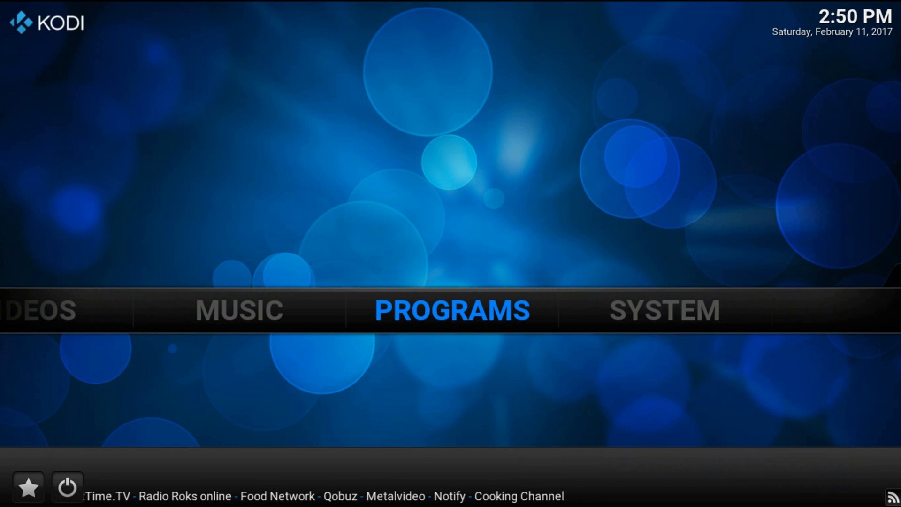
{"action": "scroll", "scroll_direction": "left", "scroll_amount": 3}
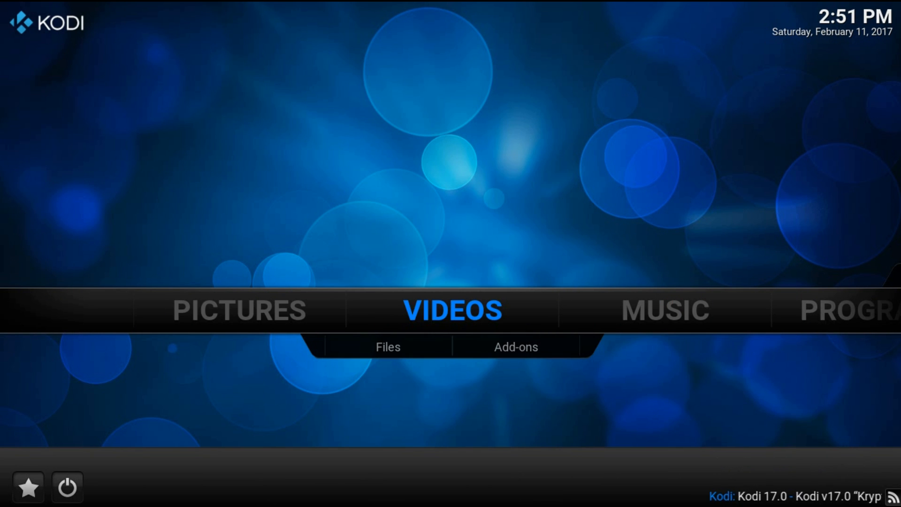
- Show the Videos add-ons list now including Exodus 3.0.5 beside Alluc, Indigo and YouTube
{"action": "left_click", "coordinate": [388, 347]}
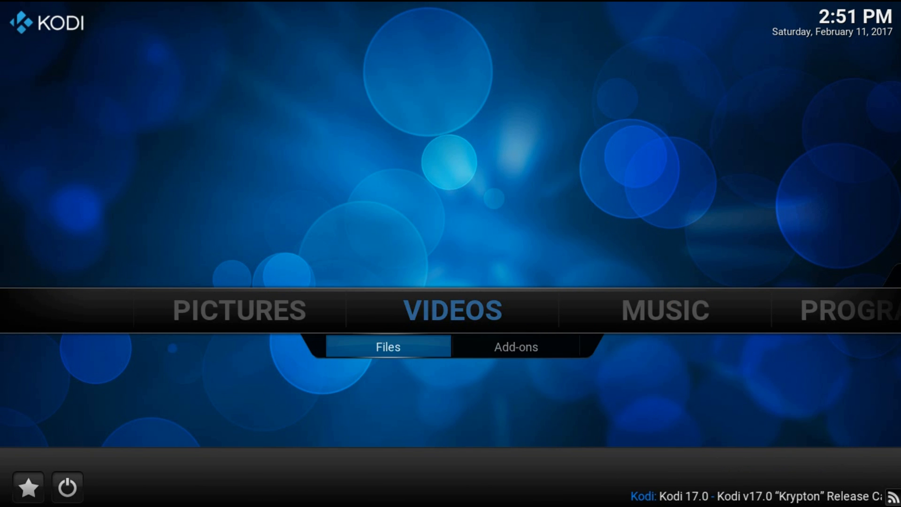
{"action": "left_click", "coordinate": [516, 346]}
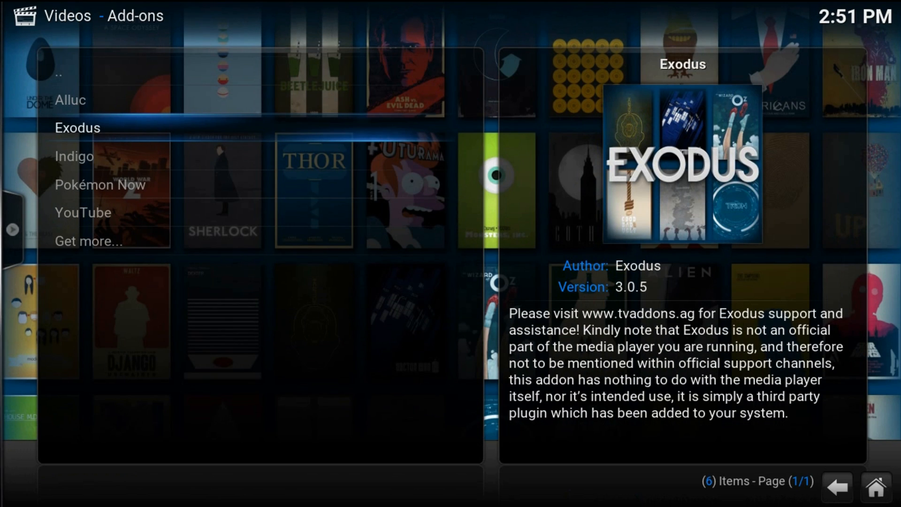